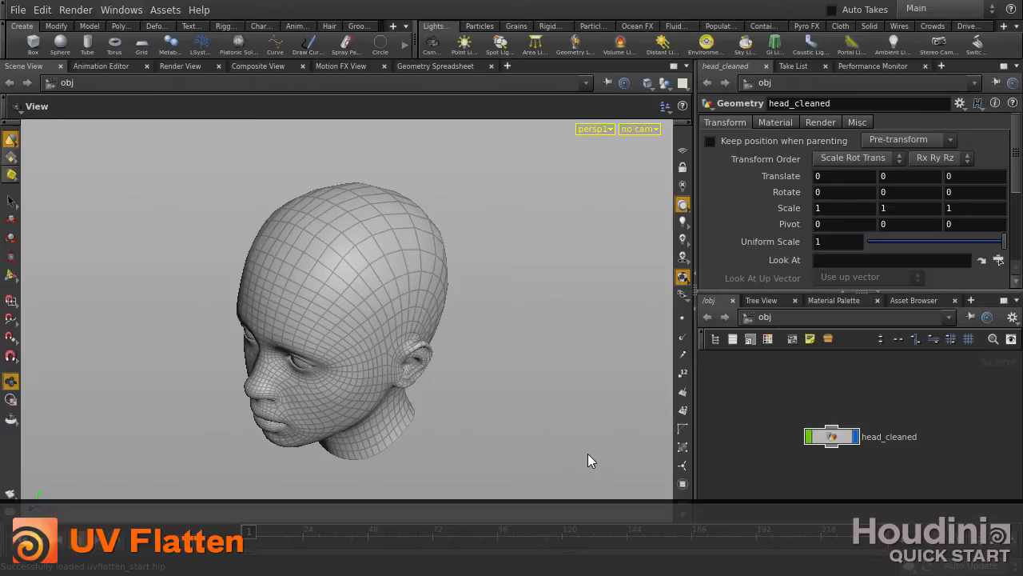
- Dive into the head_cleaned geometry network to reach its file node
left_click(11, 202)
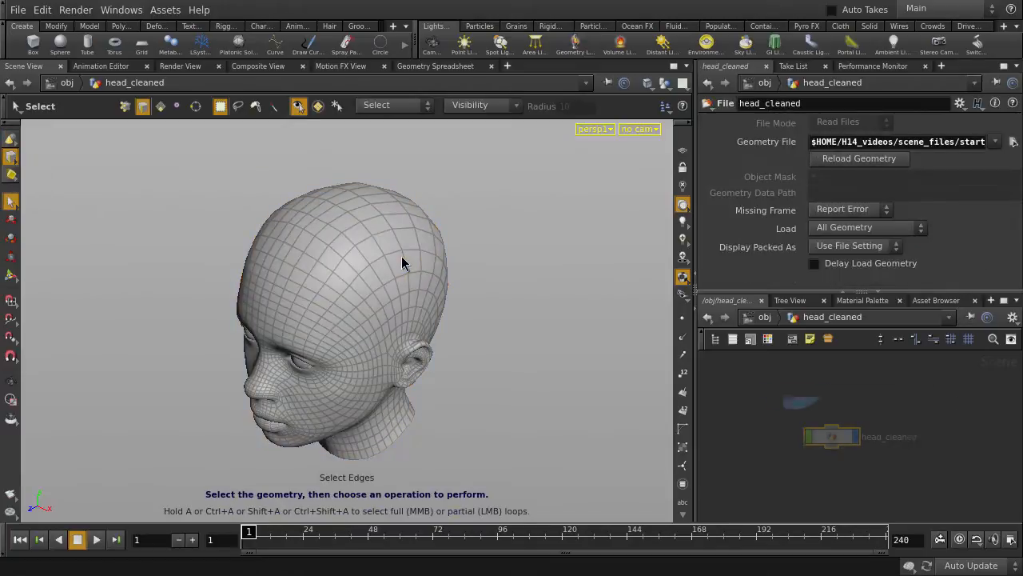
- Switch the selection mode to Cut Geometry for UV Layout for seam cutting
left_click(394, 104)
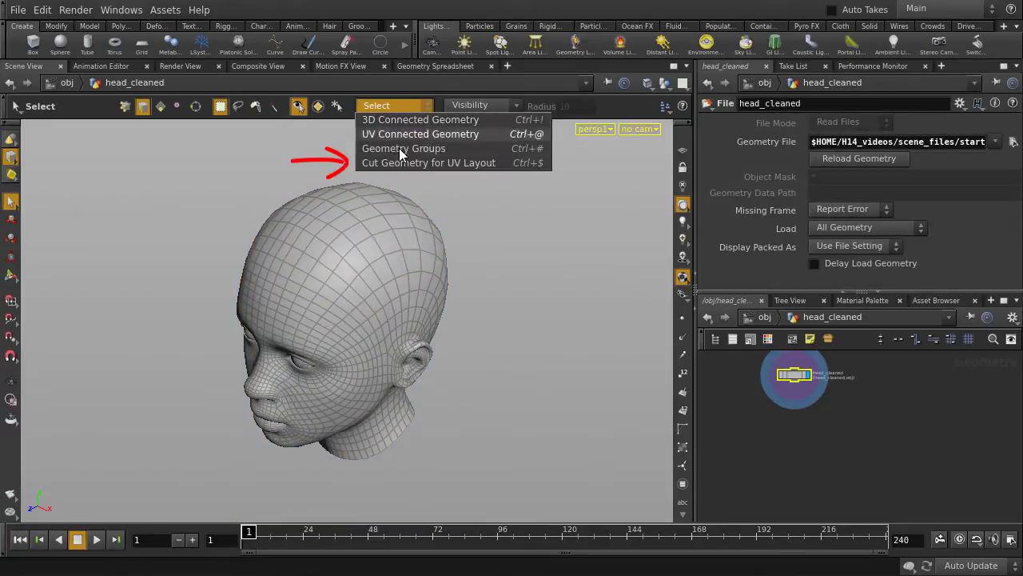
mouse_move(428, 162)
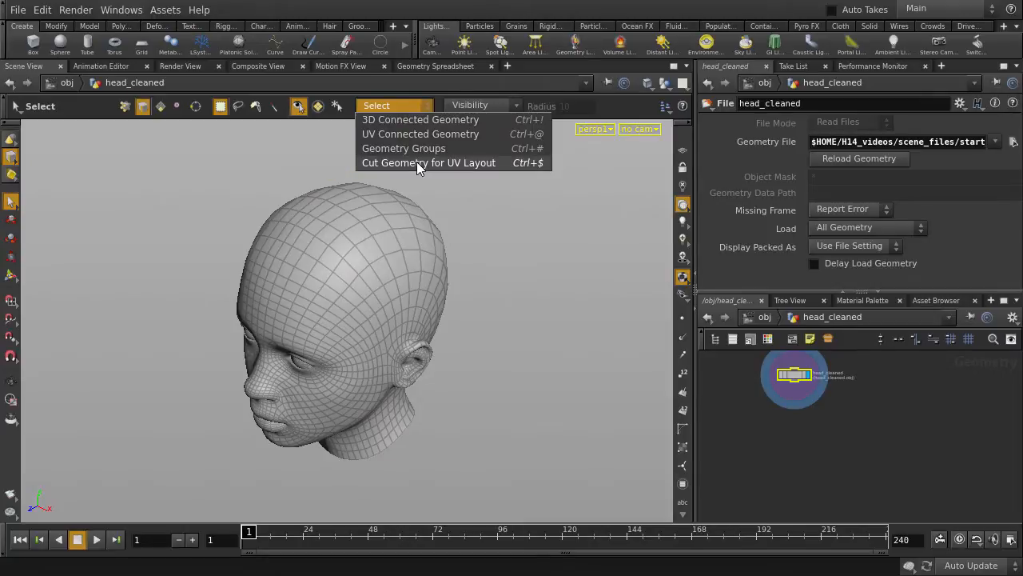
left_click(428, 163)
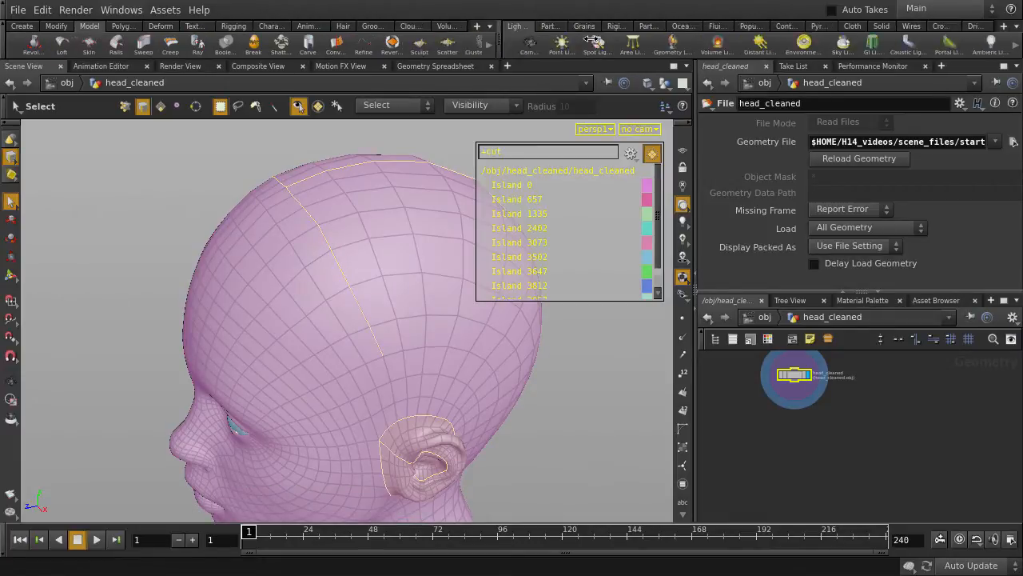
- Store the seam edges in a group1 edge group and move to texturing tools
left_click(505, 44)
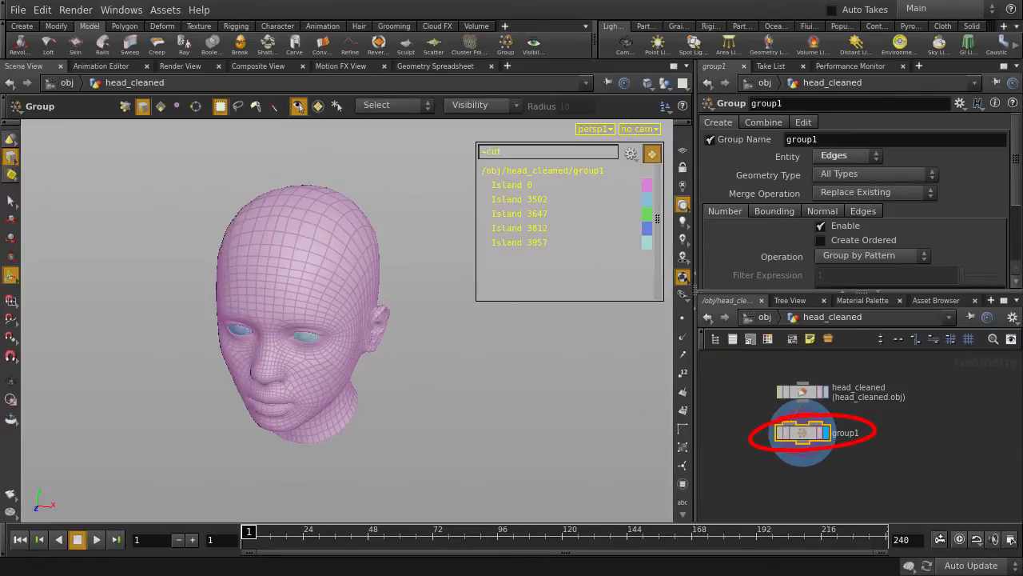
left_click(199, 26)
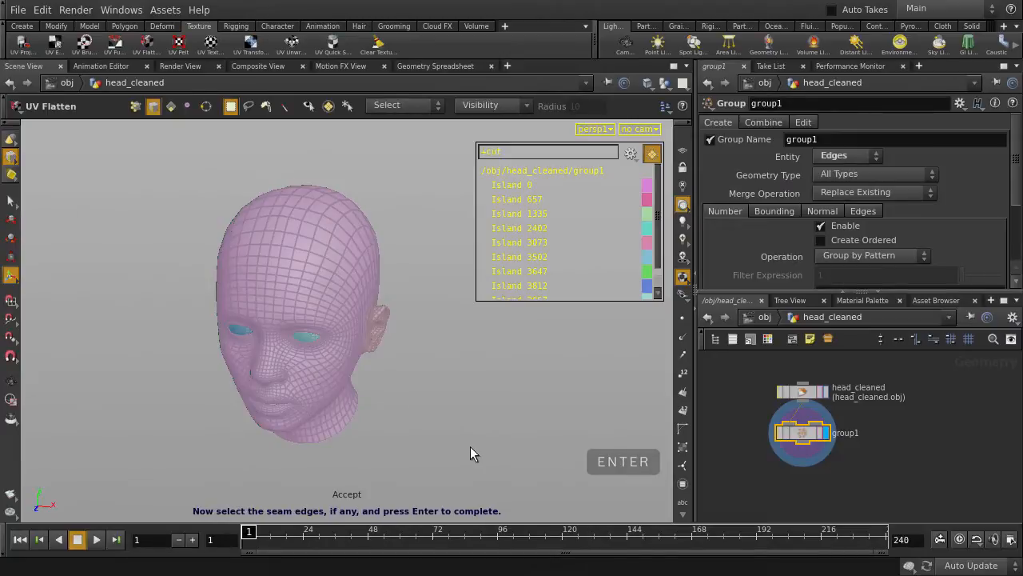
- Add a uvflatten1 node and set the left pane to the UV viewport
left_click(623, 461)
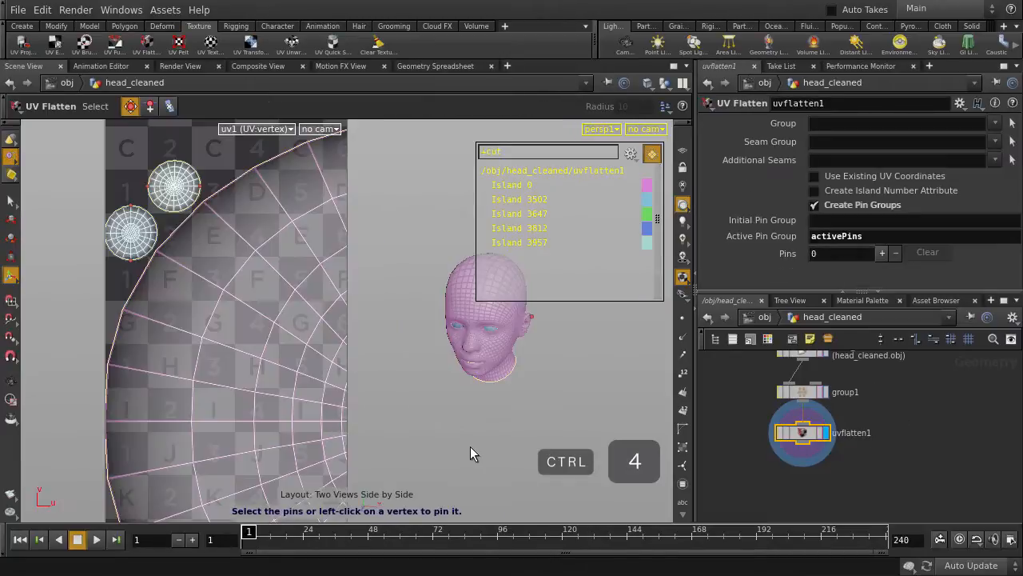
left_click(256, 129)
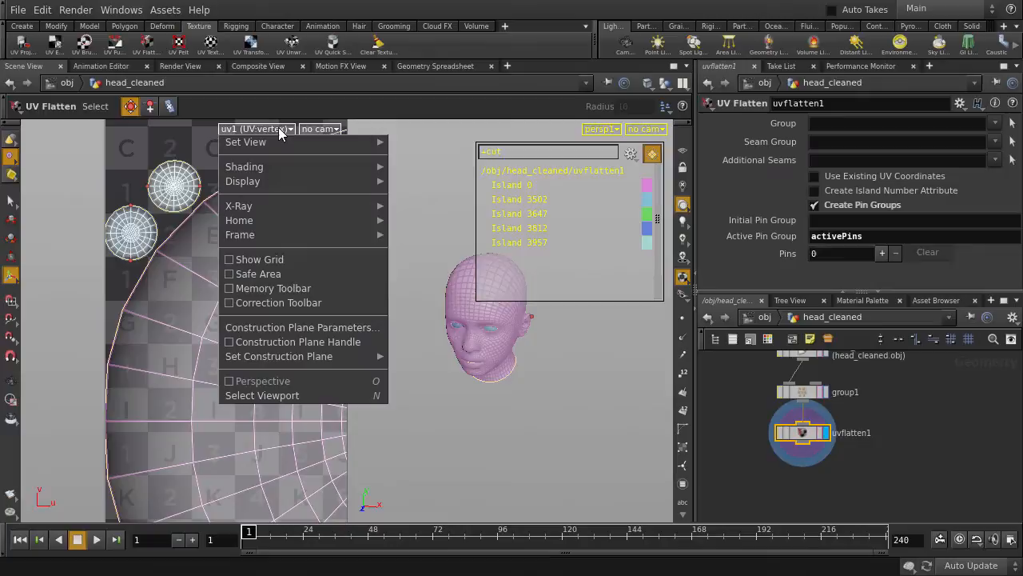
mouse_move(246, 141)
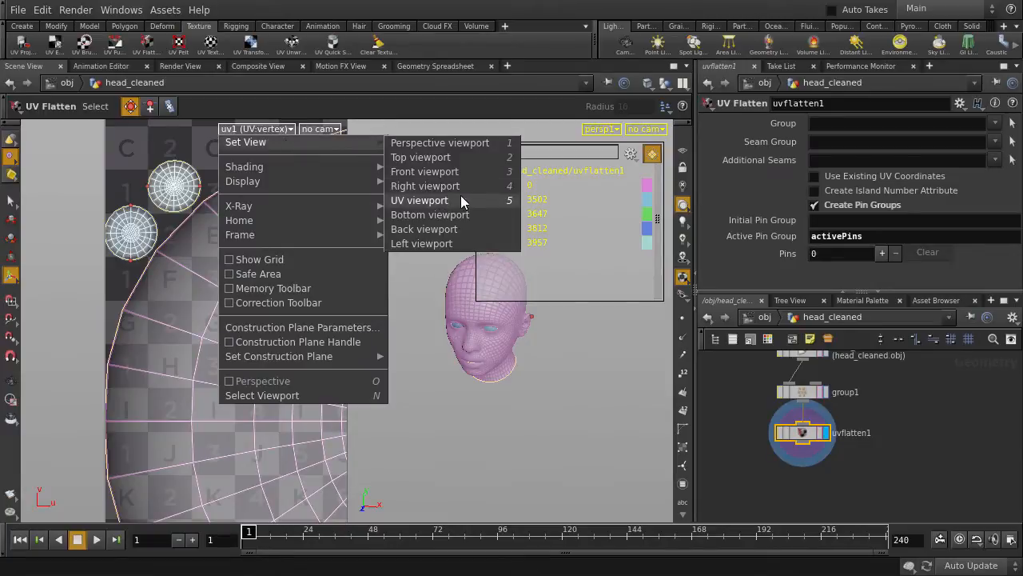
left_click(419, 200)
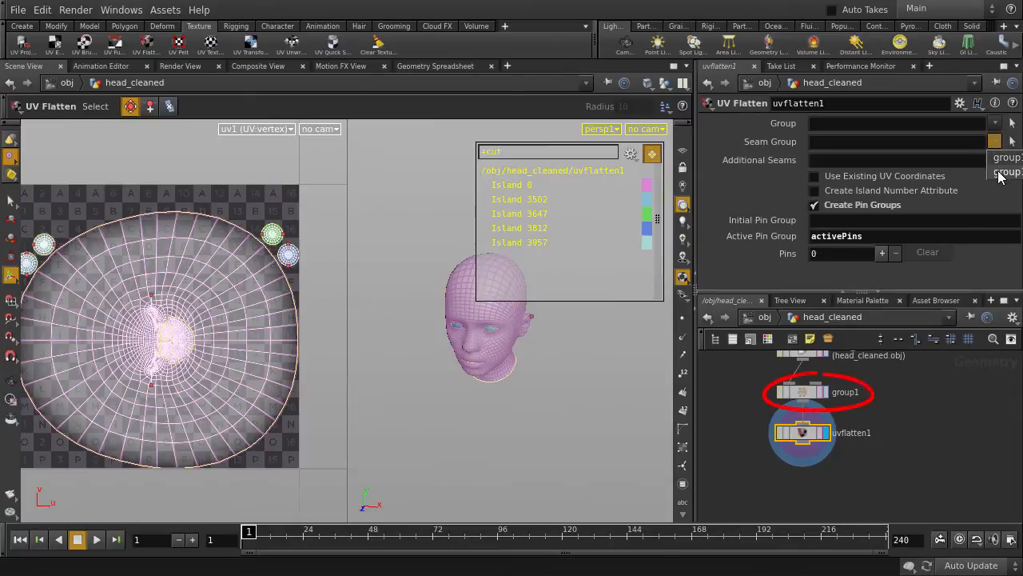
- Use group1 as the flatten seam group and enable the UV Distortion visualizer
left_click(1007, 157)
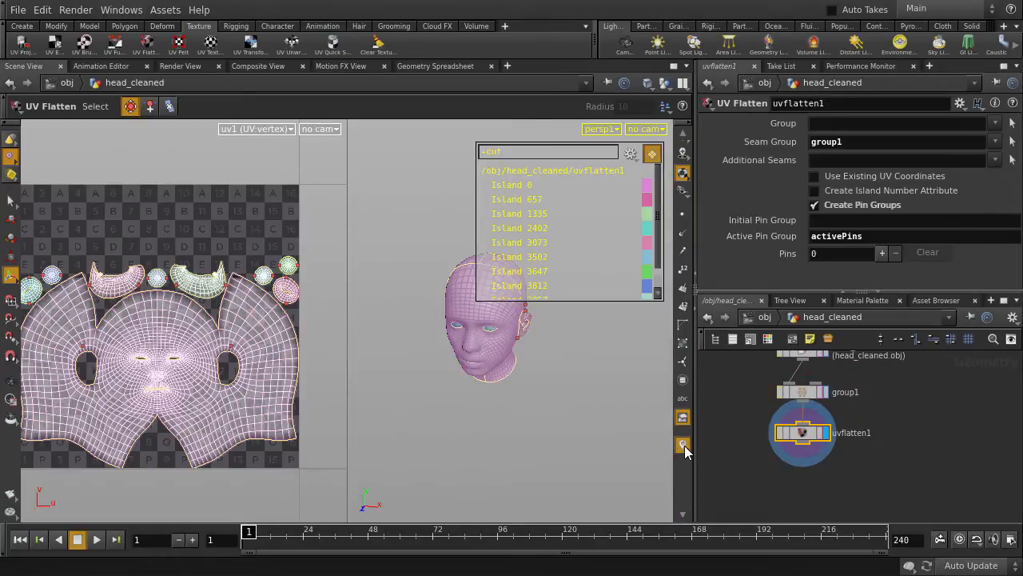
left_click(682, 445)
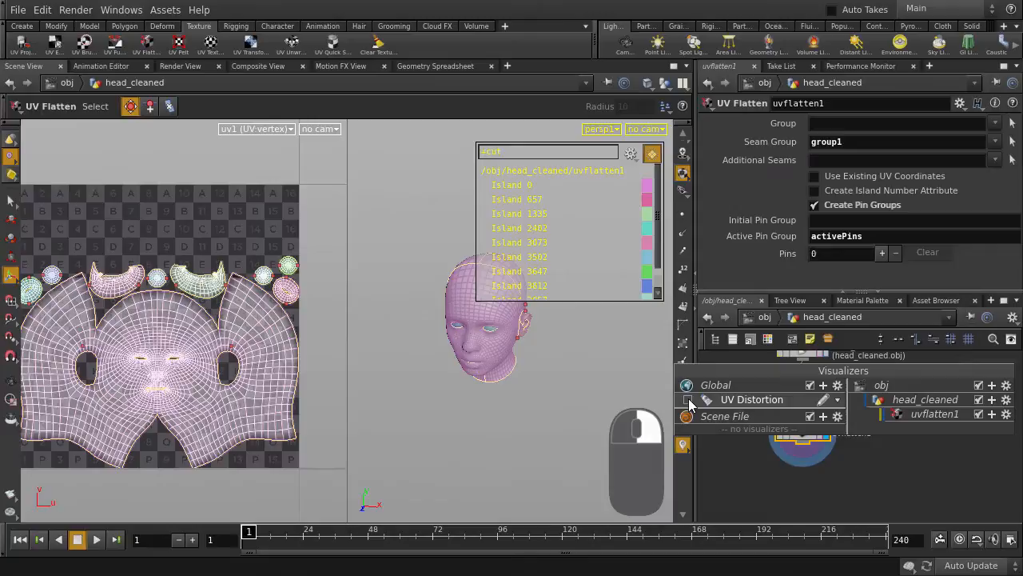
left_click(687, 399)
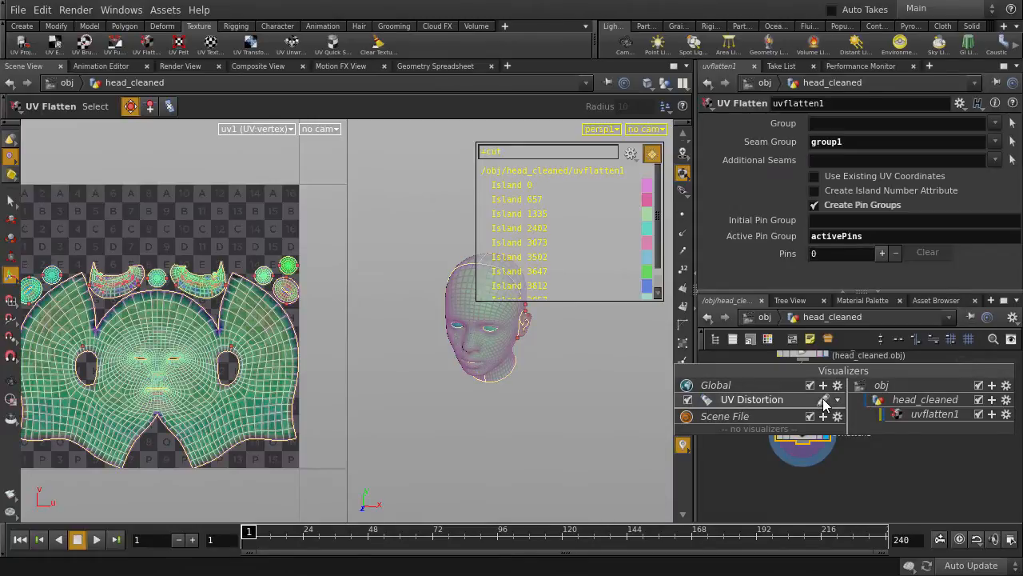
left_click(838, 399)
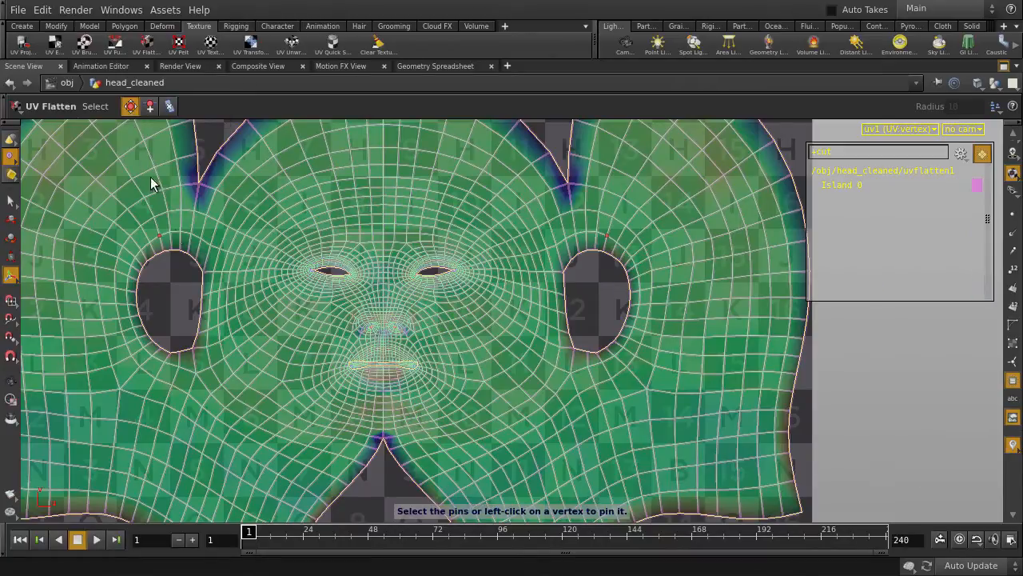
- Activate the pin tool in the maximized UV view of the face island
left_click(195, 373)
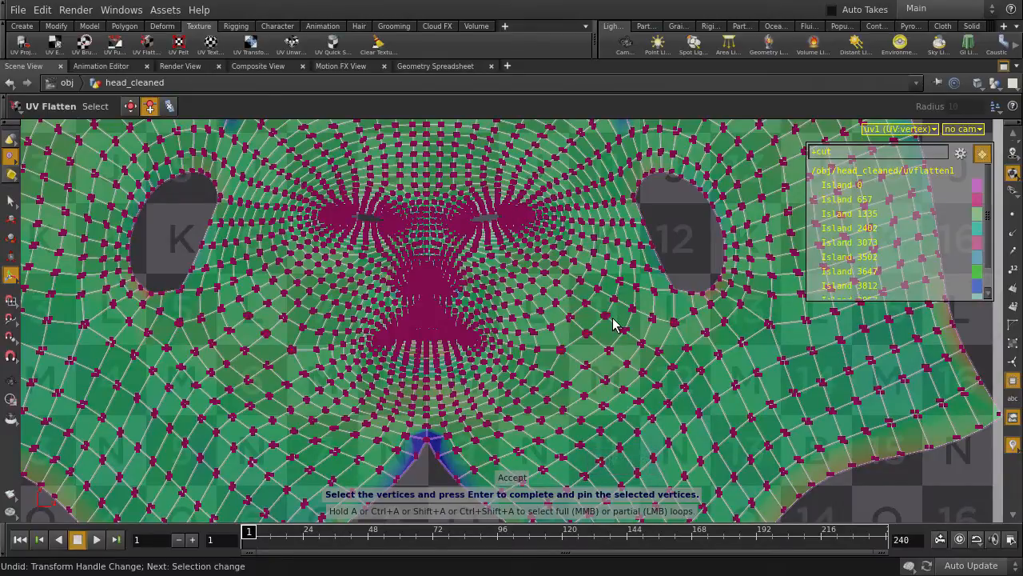
- Pin two vertices beside the eye holes to reshape the face layout
left_click(130, 106)
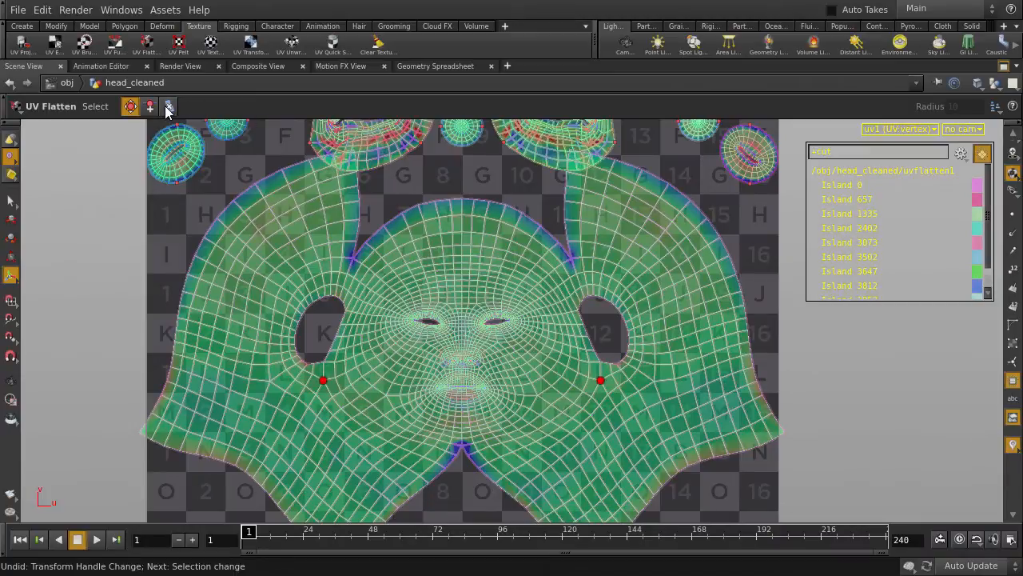
left_click(168, 106)
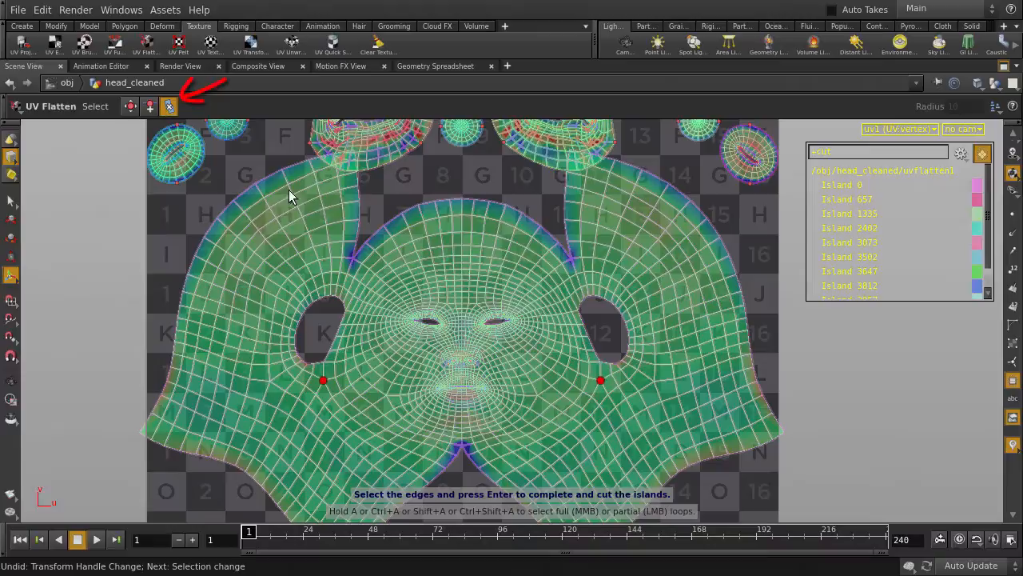
- Pick an additional seam edge on the flattened face layout
left_click(463, 224)
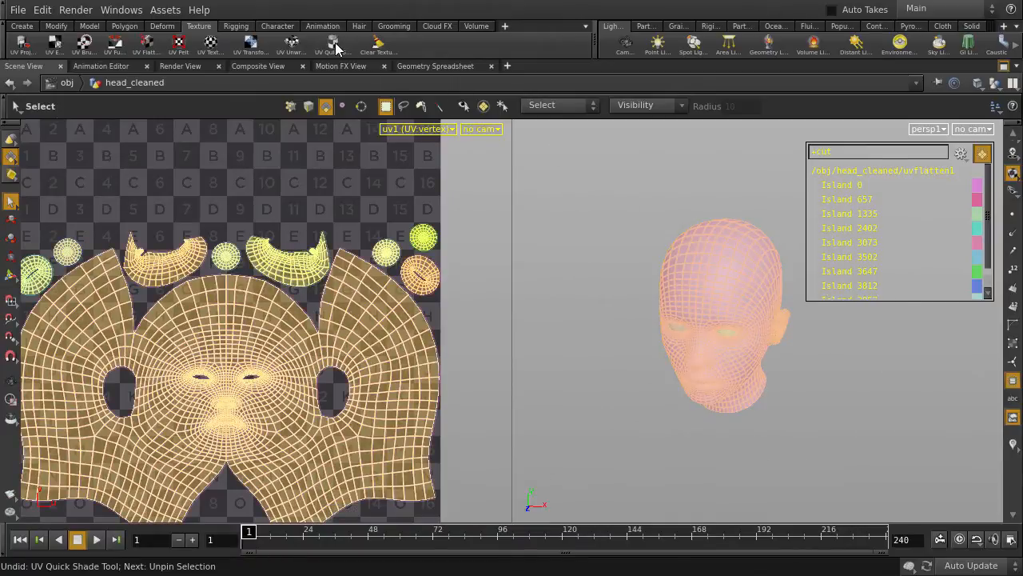
- Add a uvquickshade1 checker texture and orbit to inspect the head
left_click(330, 46)
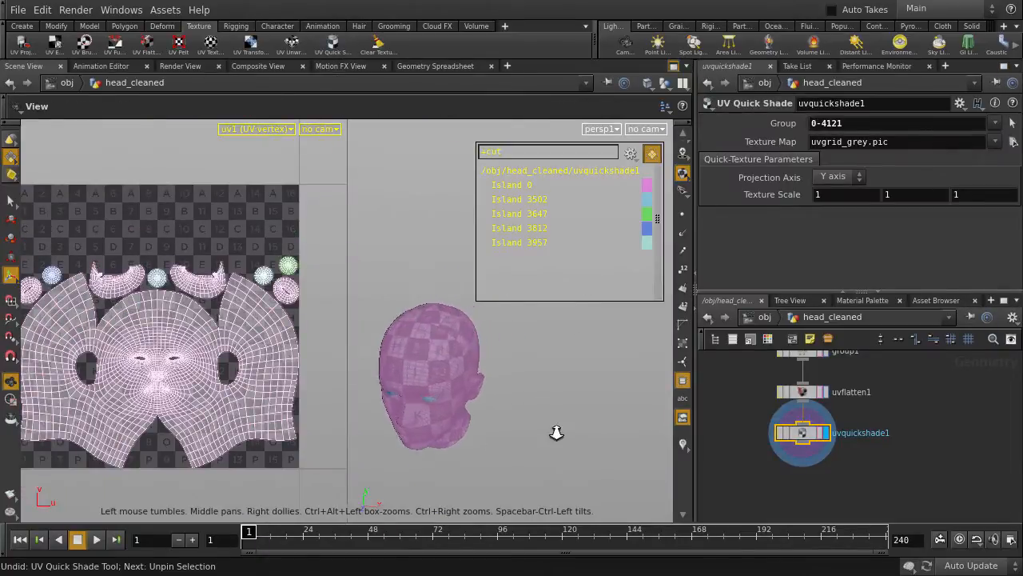
left_click_drag(556, 432, 534, 358)
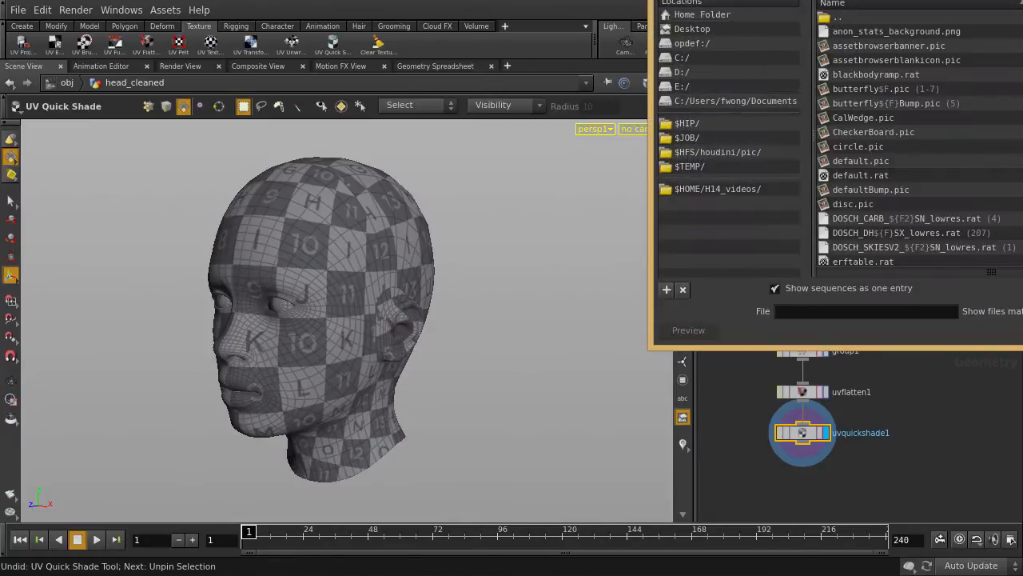
- Browse the uvquickshade1 texture map file and look at the coloured UV grid image
left_click(556, 379)
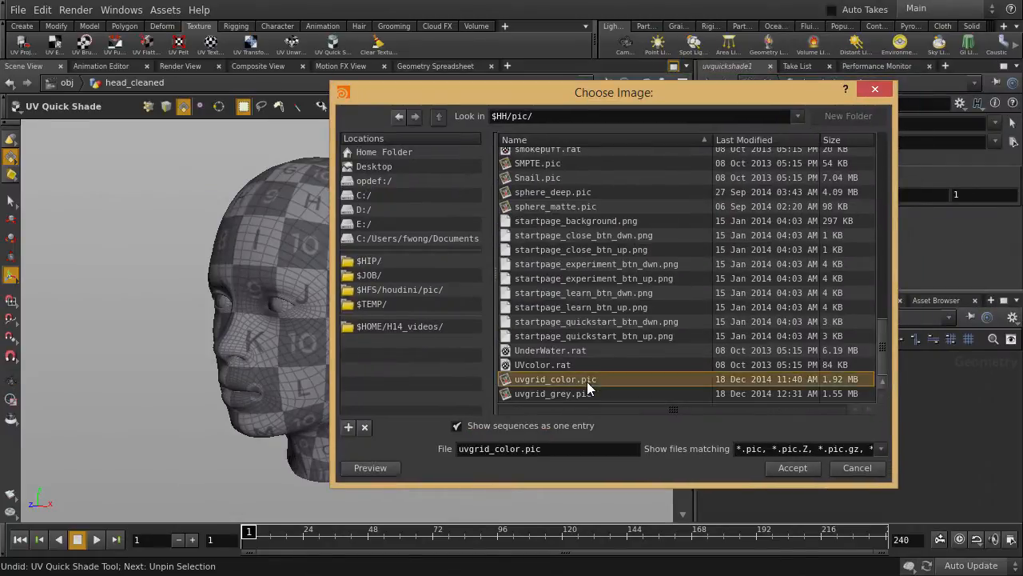
left_click(792, 467)
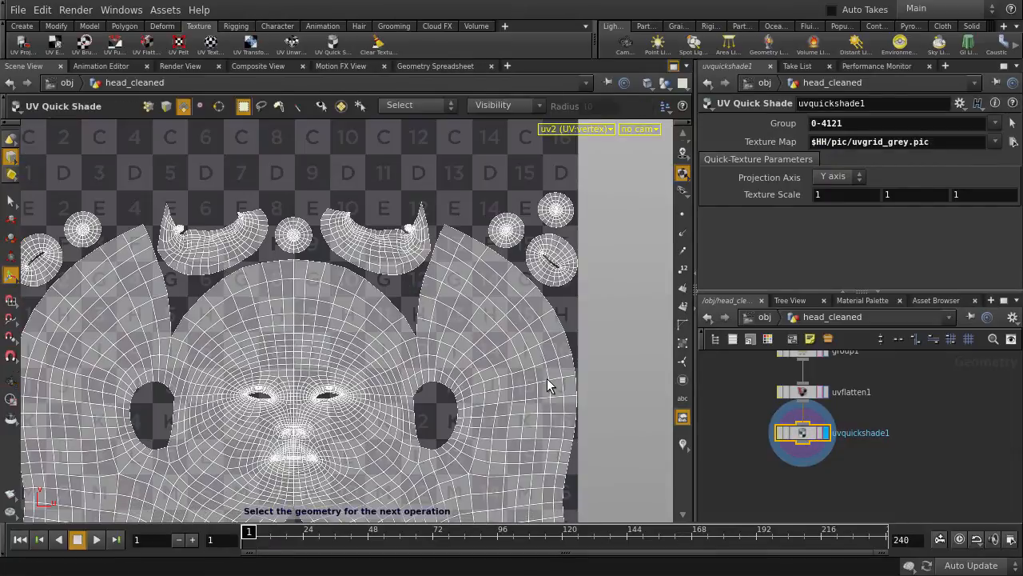
key("d")
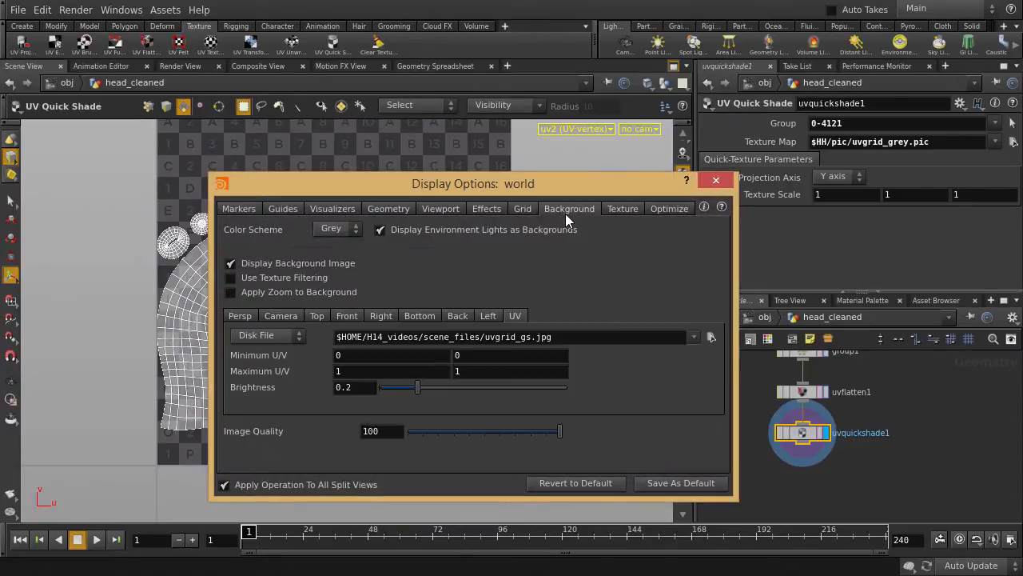
left_click(693, 336)
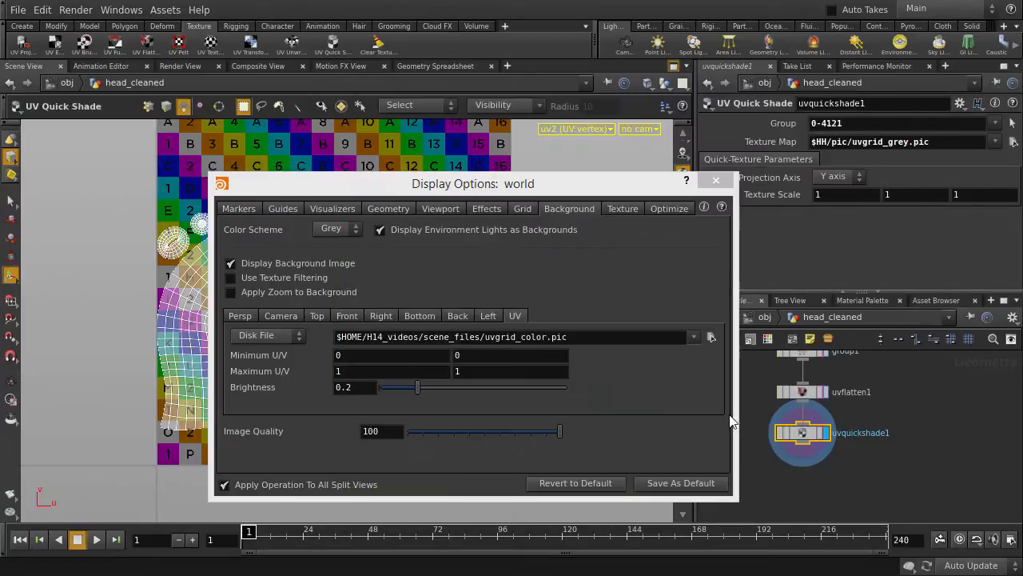
left_click(715, 179)
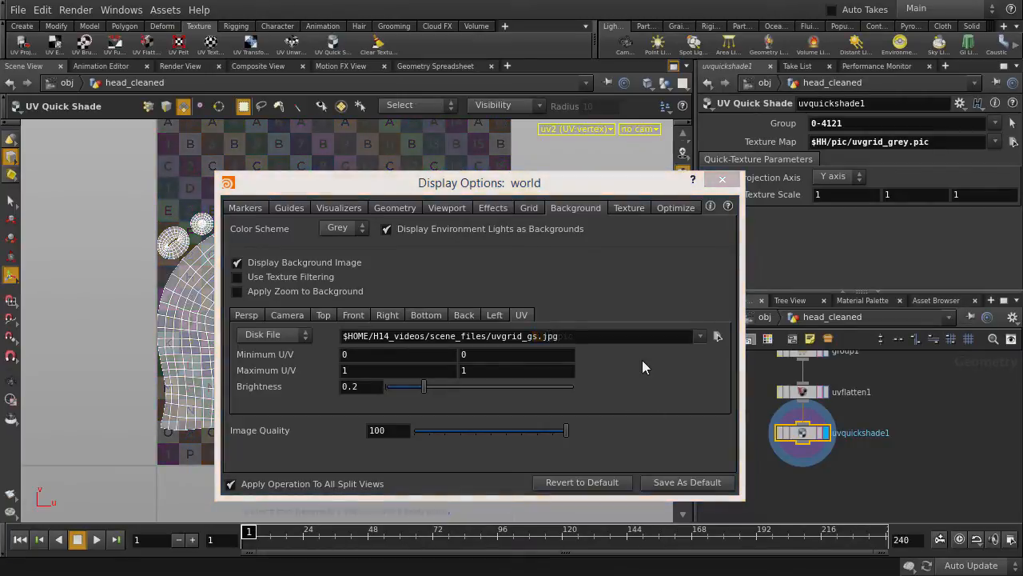
left_click(721, 179)
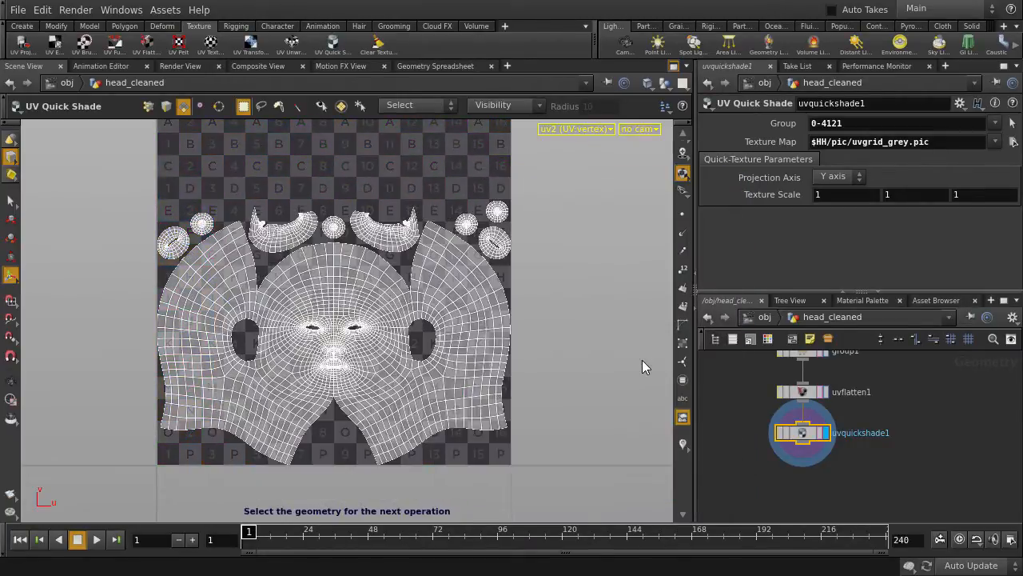